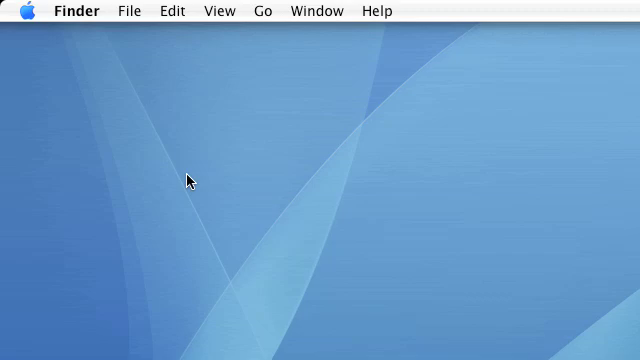
- Show About This Mac with its 2 GB DDR2 memory, then launch System Profiler via More Info
click(25, 11)
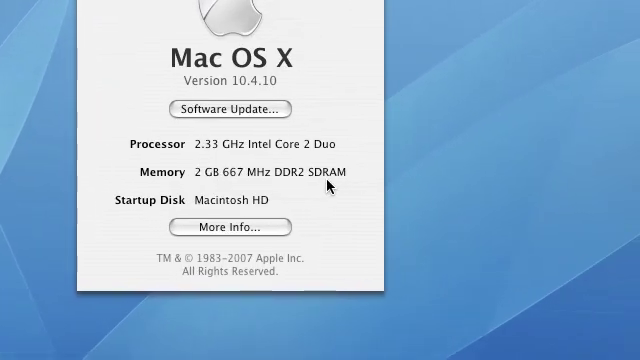
click(255, 226)
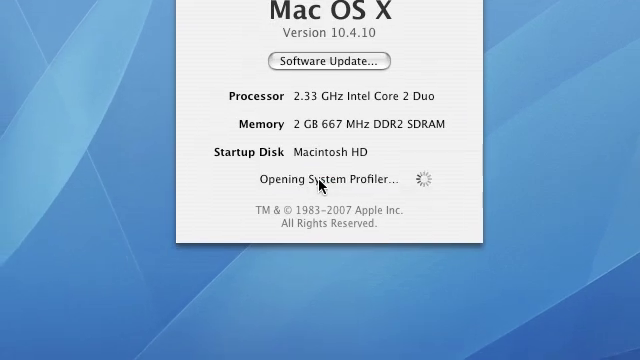